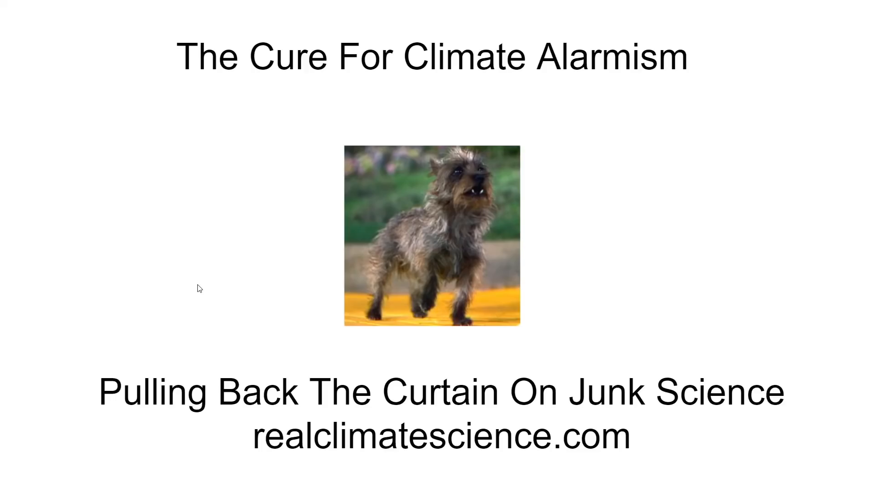
mouse_move(3, 284)
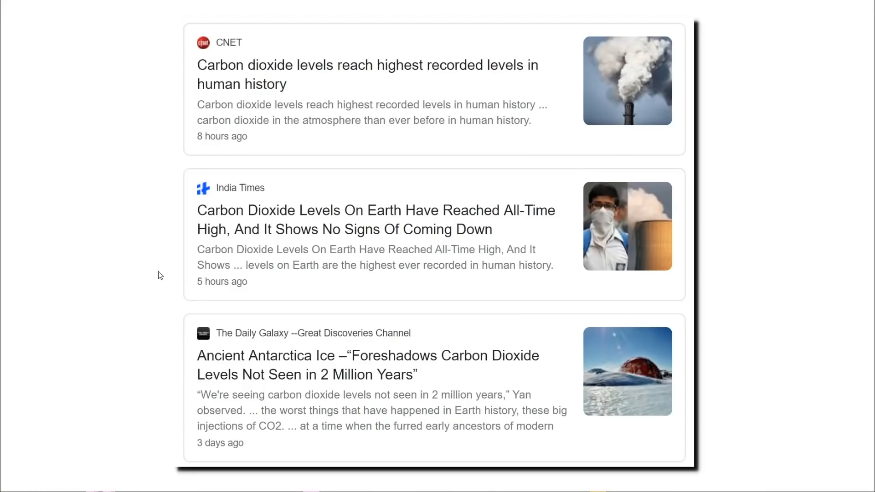
mouse_move(3, 317)
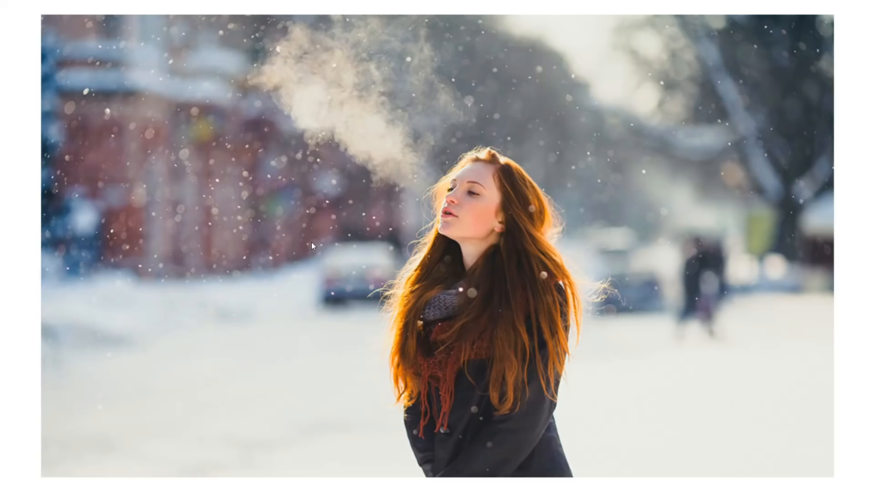
mouse_move(183, 296)
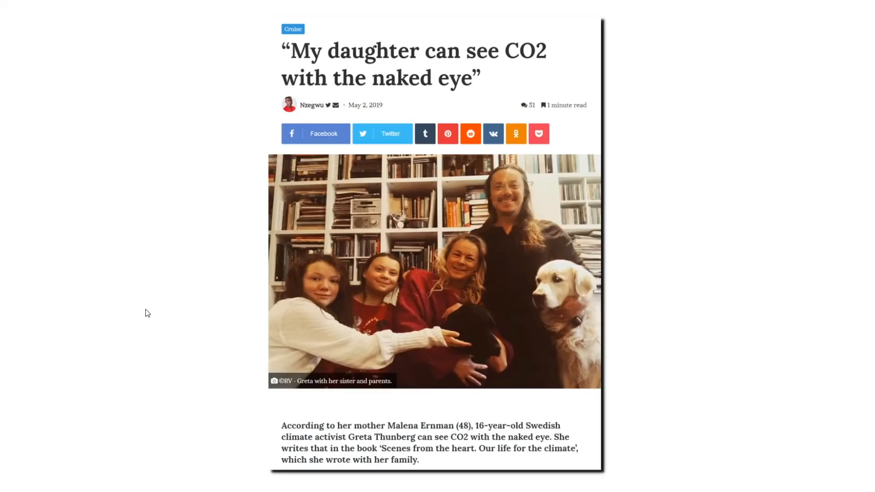
mouse_move(3, 316)
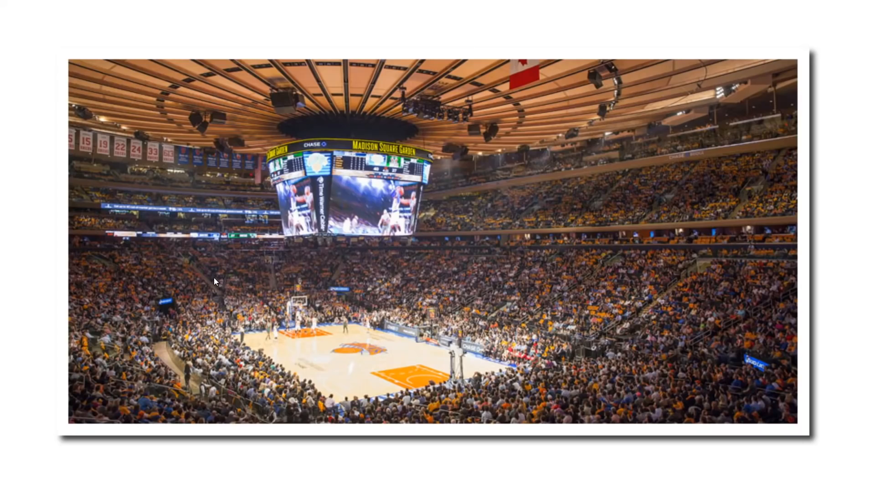
mouse_move(3, 316)
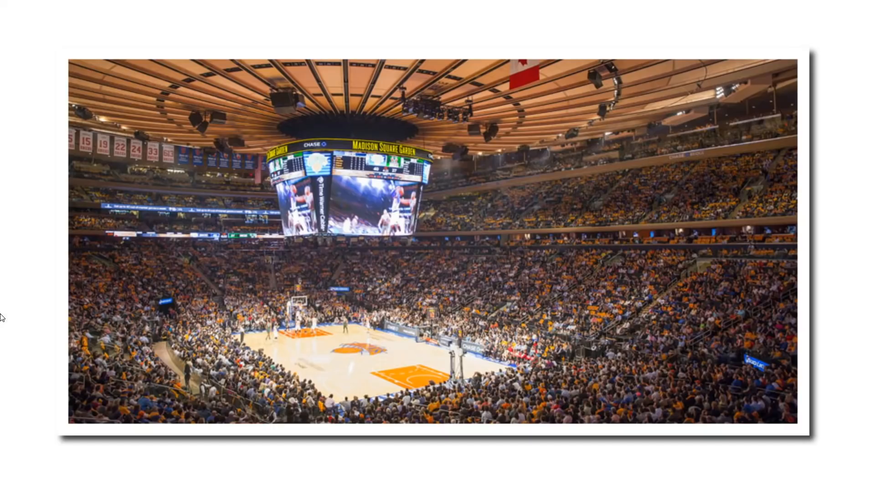
mouse_move(622, 301)
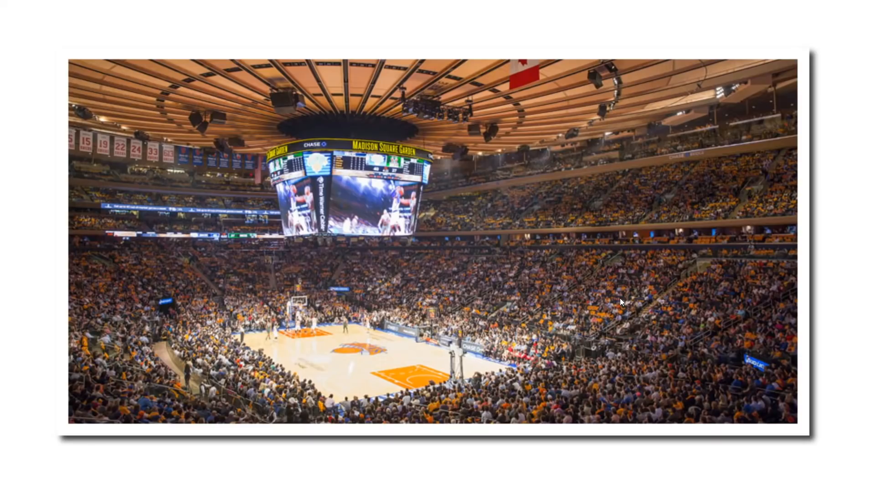
mouse_move(253, 256)
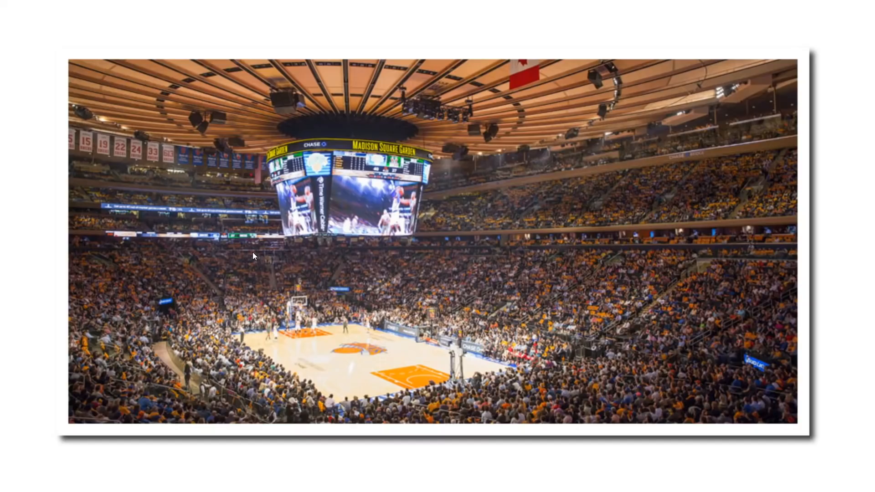
mouse_move(320, 282)
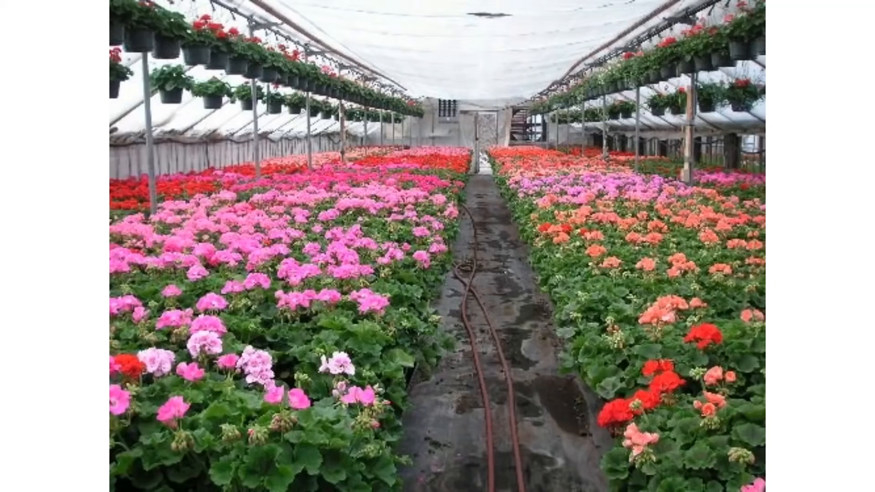
mouse_move(443, 374)
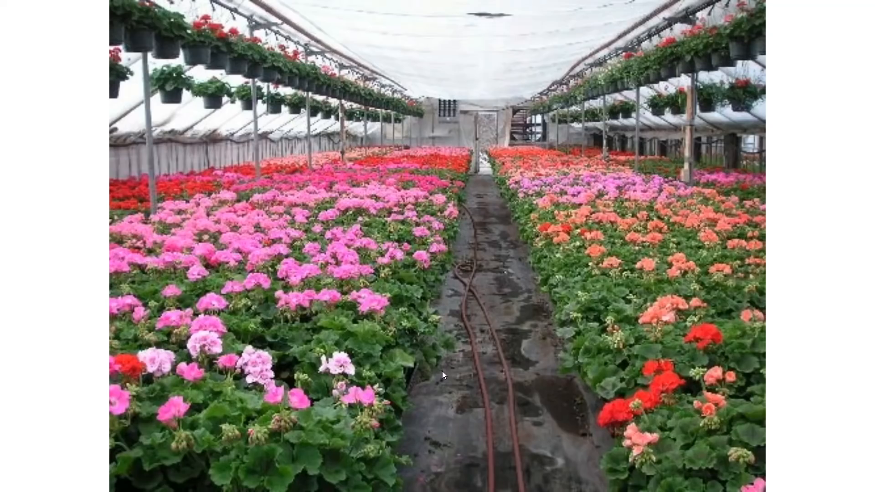